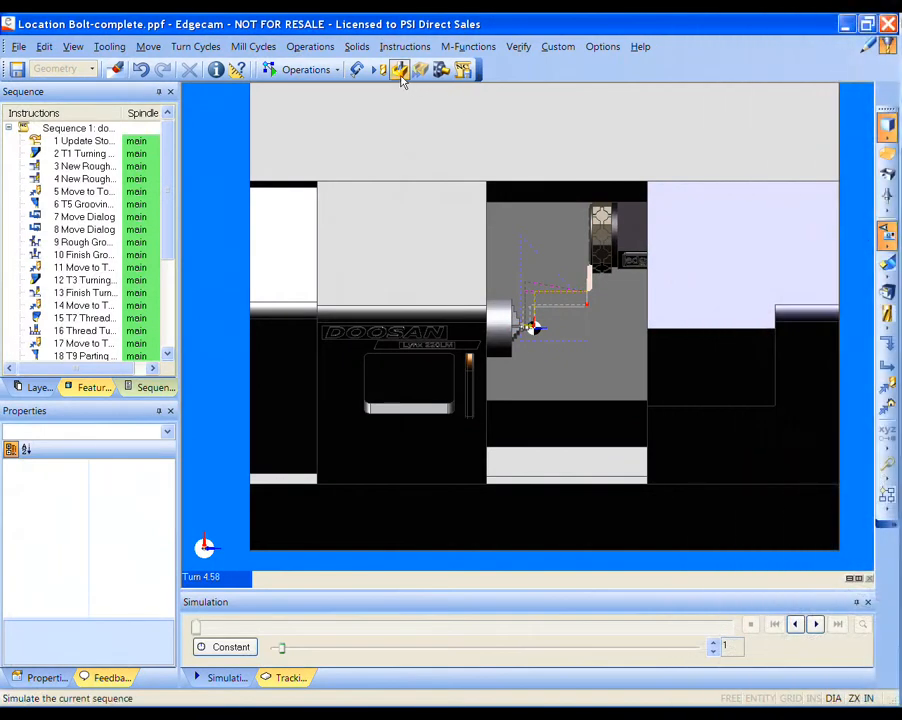
# Simulate the completed Location Bolt machining sequence
pyautogui.click(399, 68)
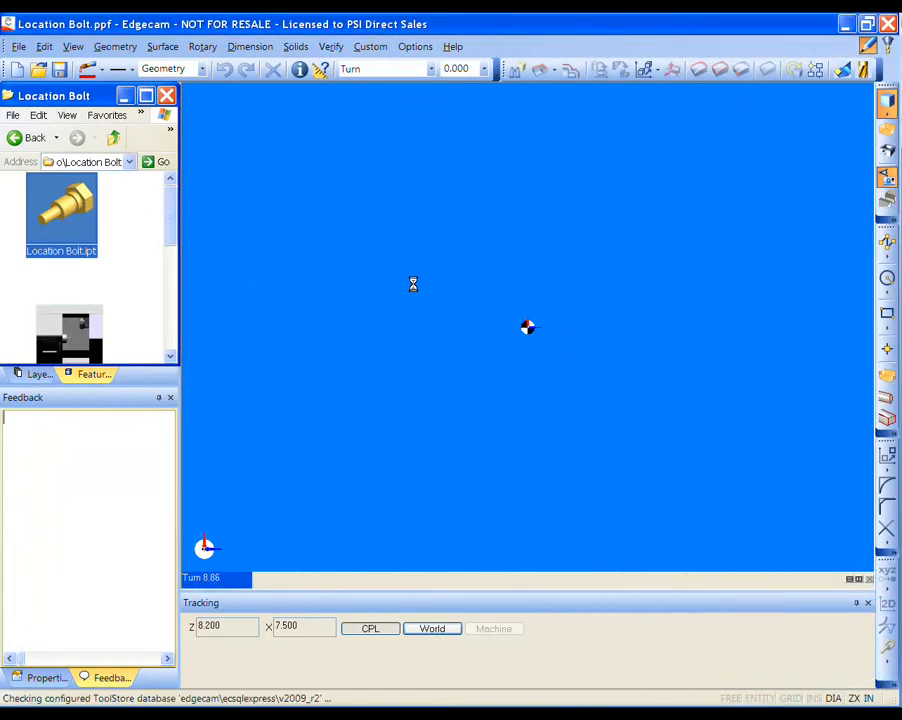
# Open the Location Bolt solid, insert the hex bar as stock, and start Manufacture
pyautogui.doubleClick(61, 210)
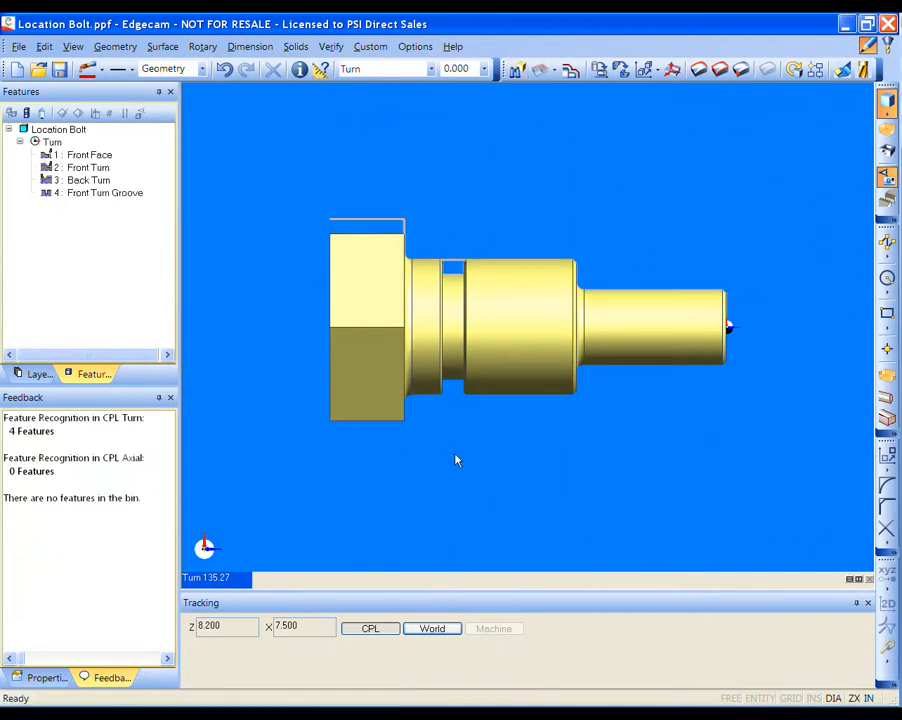
pyautogui.moveTo(685, 237)
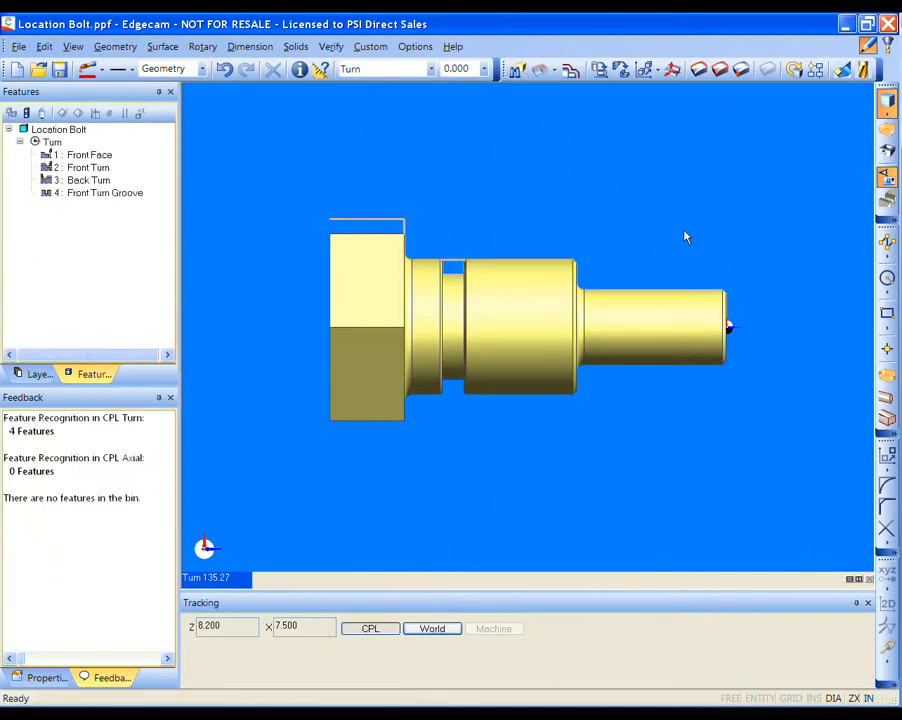
pyautogui.click(18, 46)
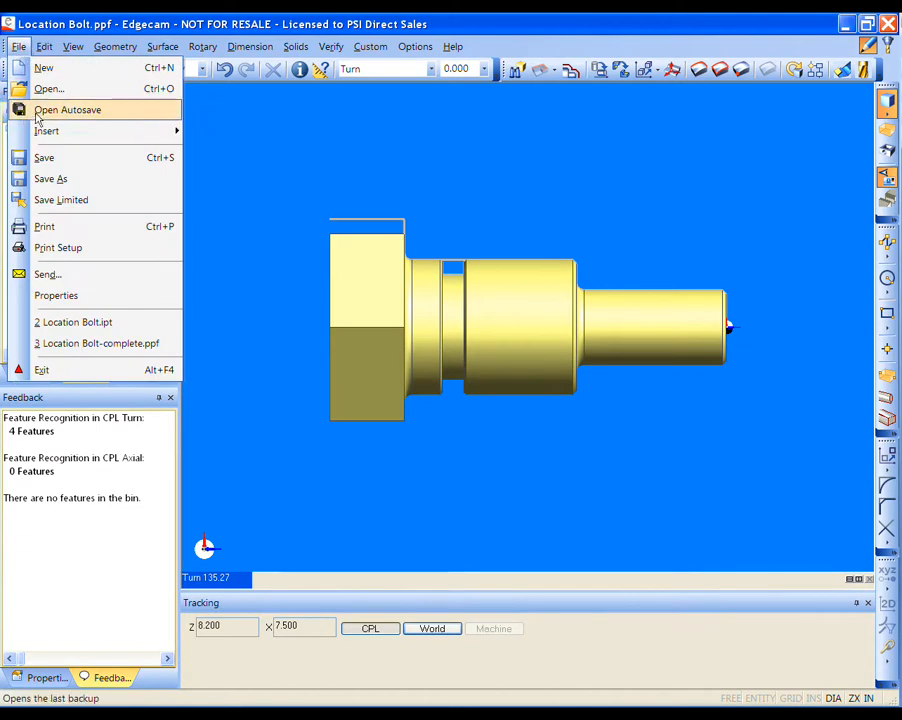
pyautogui.click(46, 131)
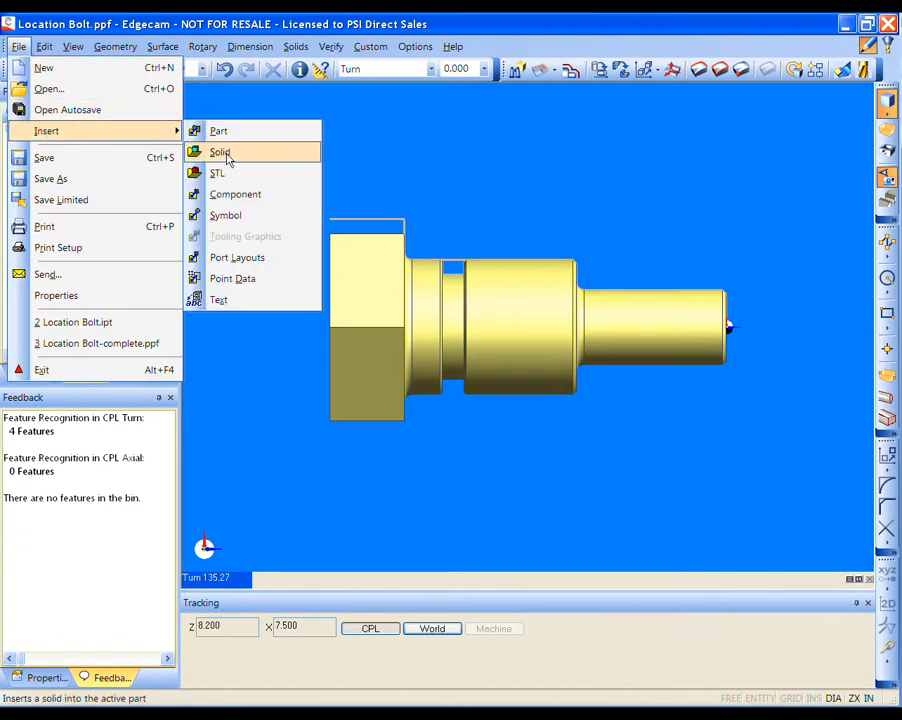
pyautogui.click(219, 152)
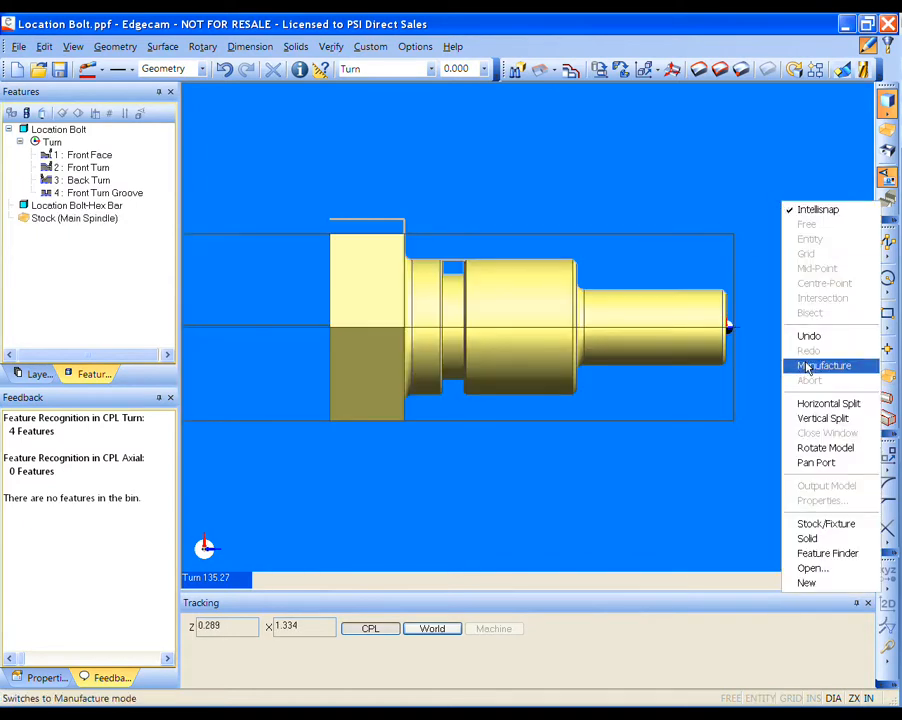
pyautogui.click(824, 365)
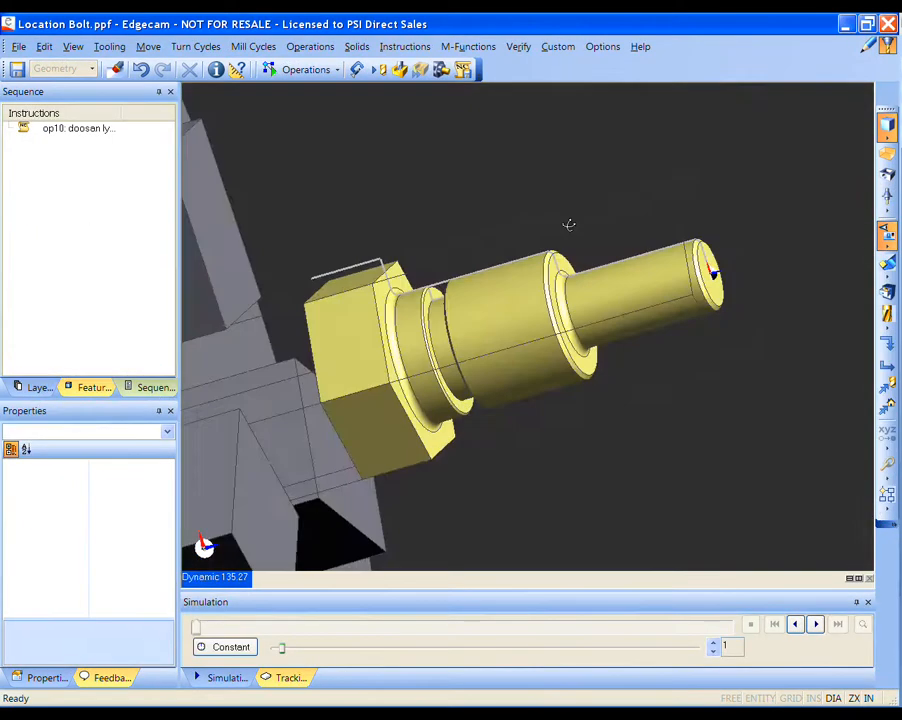
# Orbit to the chucked bolt and auto-generate its 15-operation sequence with Strategy Manager
pyautogui.moveTo(568, 224); pyautogui.dragTo(680, 332)
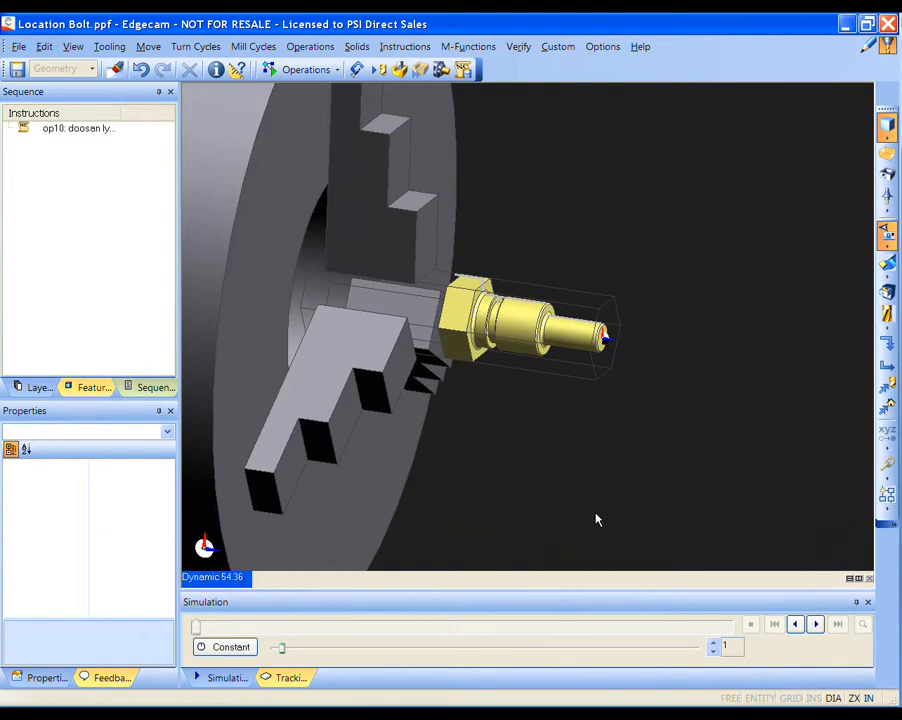
pyautogui.click(9, 128)
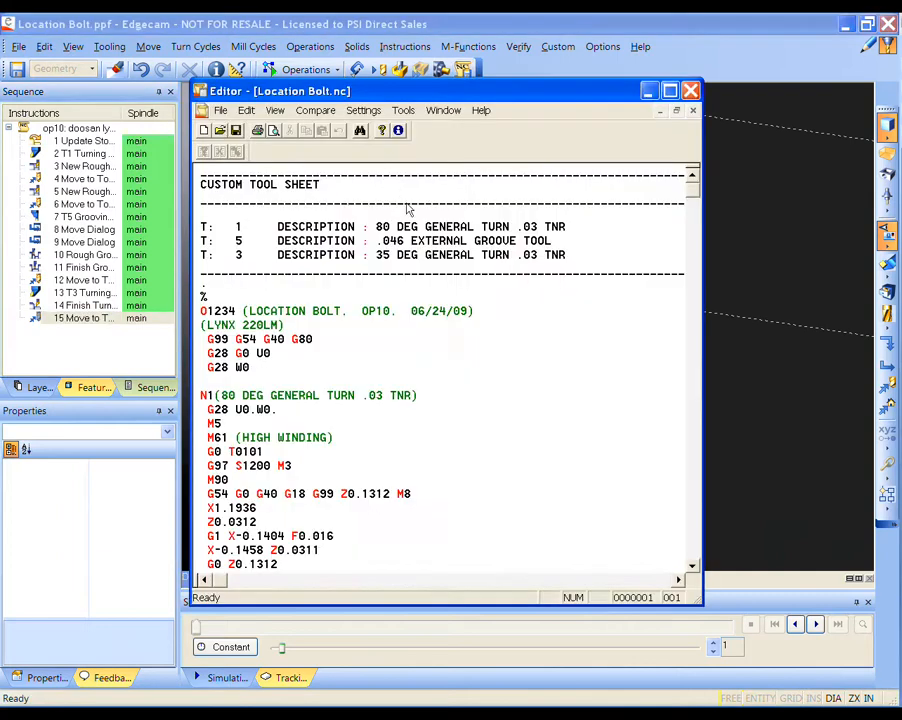
# Scroll through the generated Location Bolt NC program in the editor
pyautogui.scroll(-3)
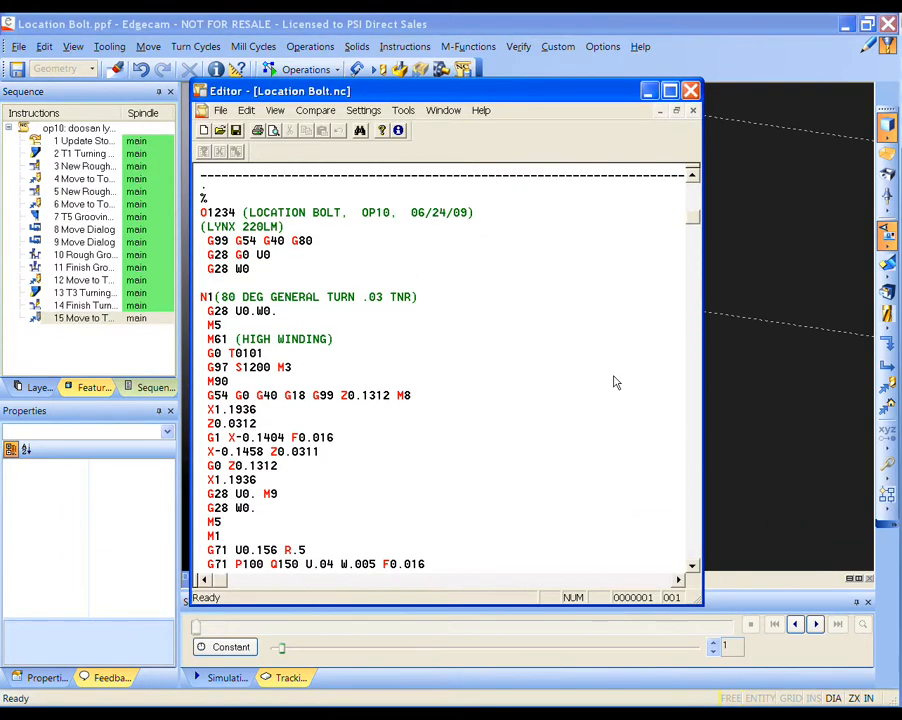
pyautogui.scroll(-3)
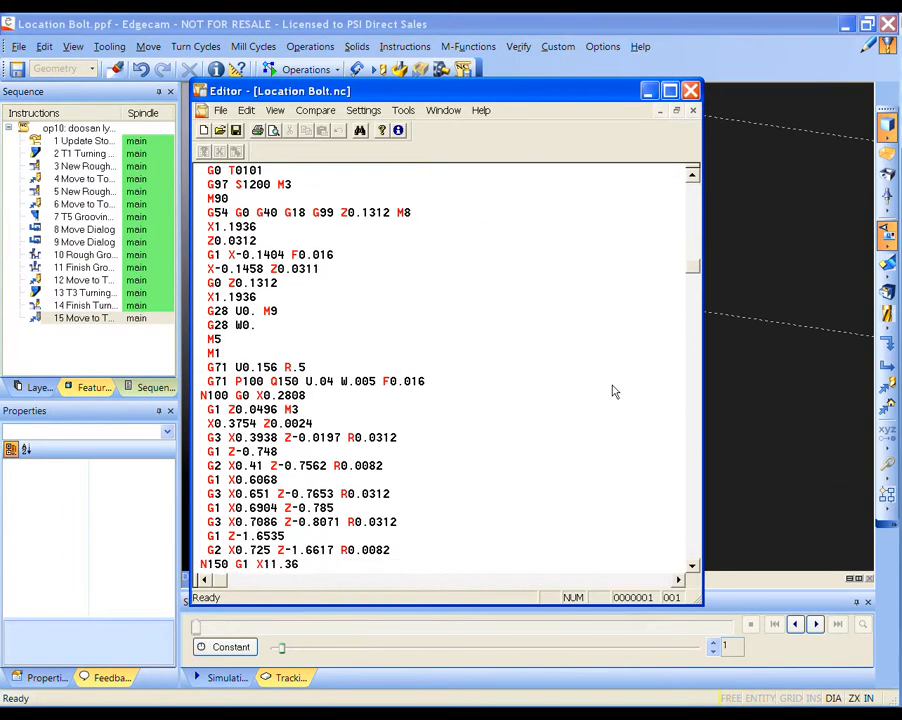
pyautogui.scroll(-3)
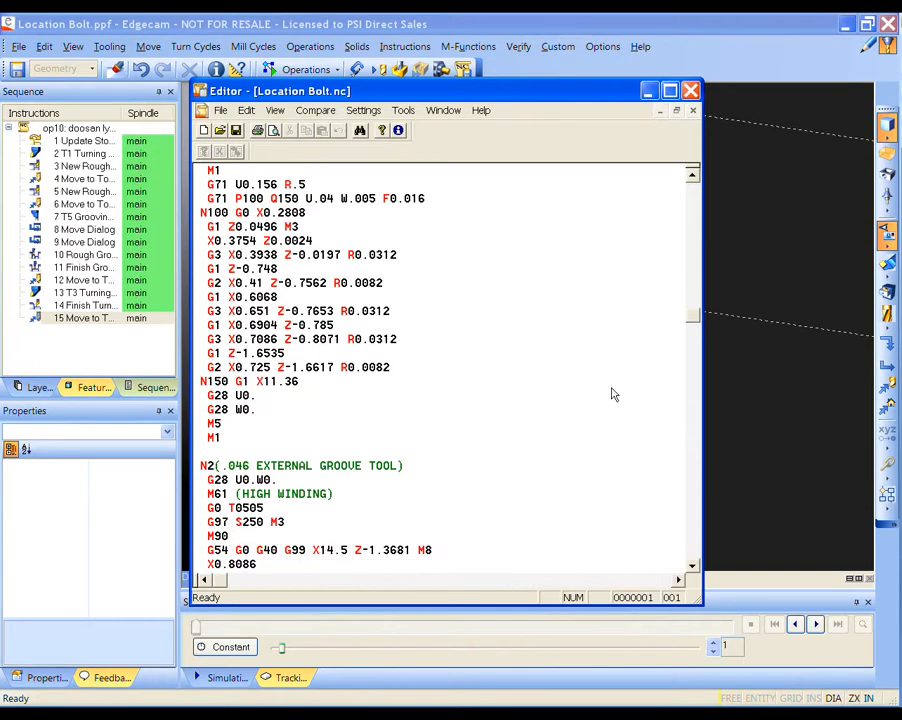
pyautogui.scroll(-3)
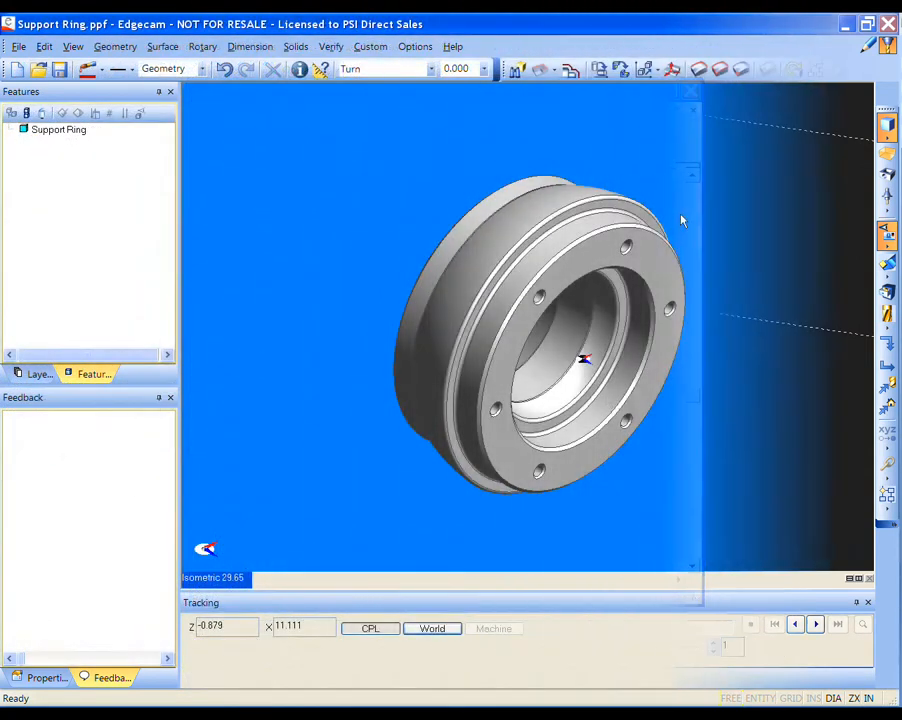
# Run and confirm the Automatic Feature Finder on the Support Ring
pyautogui.click(517, 69)
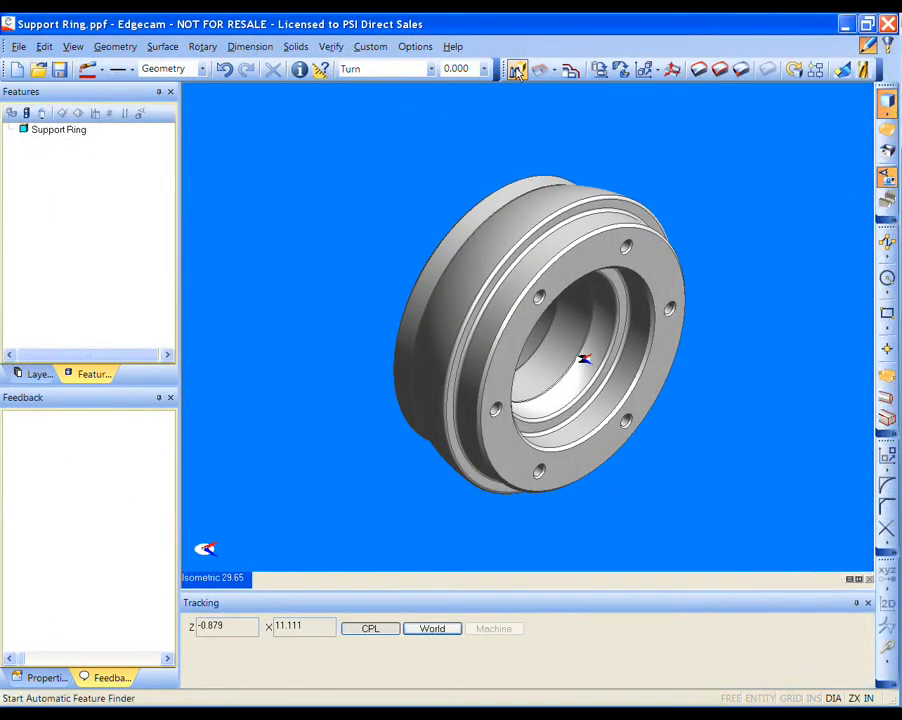
pyautogui.click(517, 69)
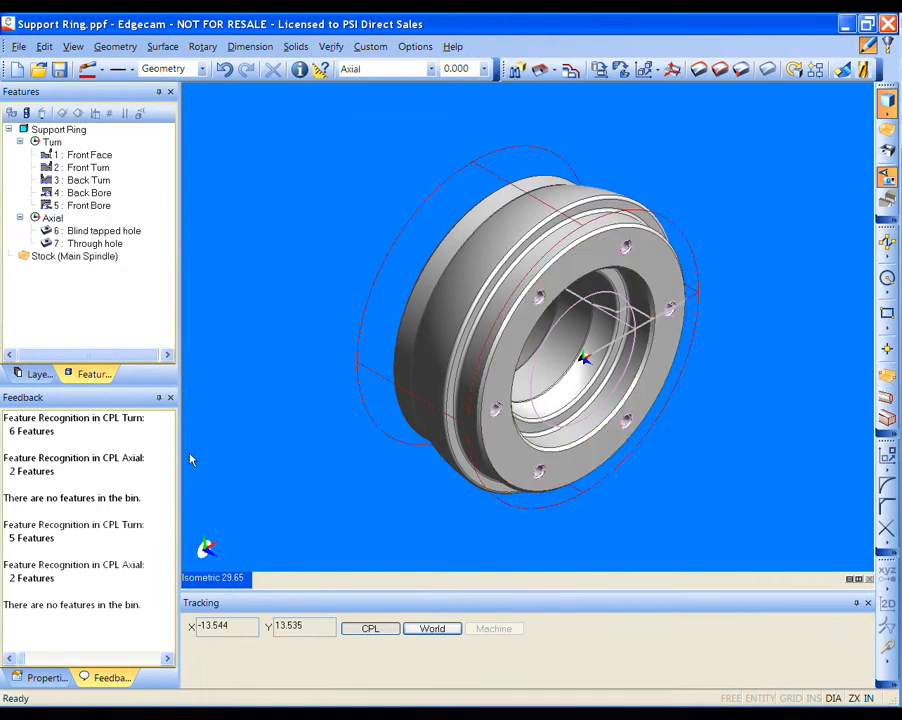
pyautogui.moveTo(238, 590)
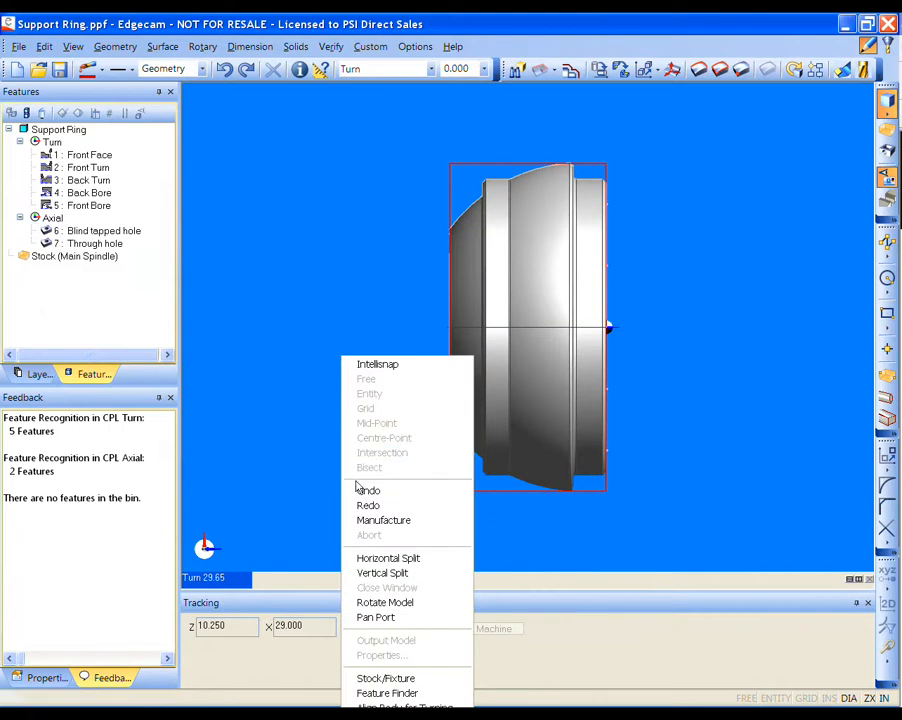
# Manufacture the ring in isometric view and generate its 28-operation sequence
pyautogui.click(383, 520)
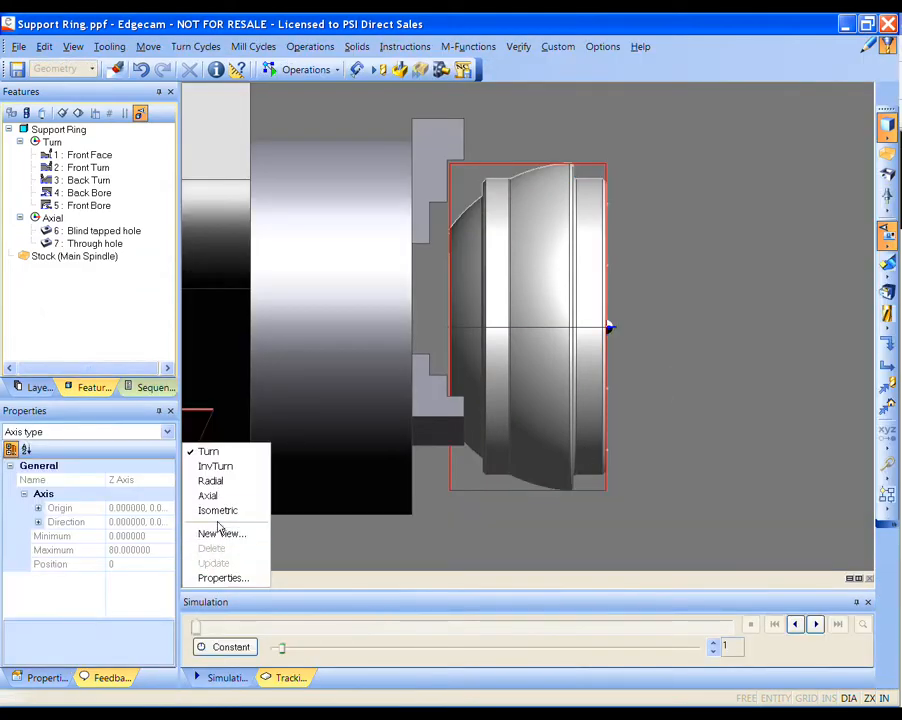
pyautogui.click(218, 510)
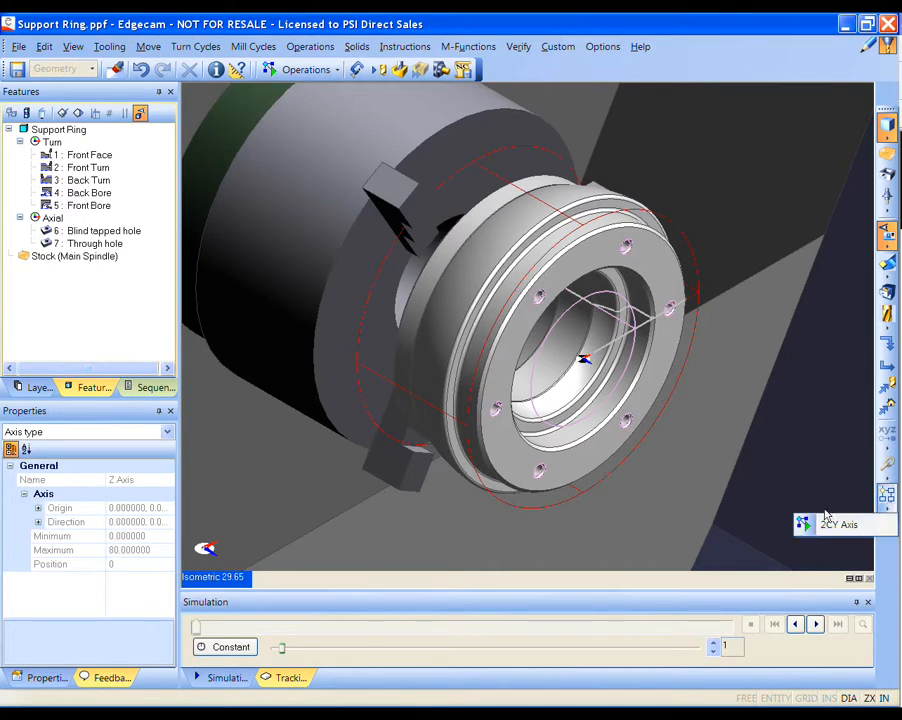
pyautogui.moveTo(604, 528)
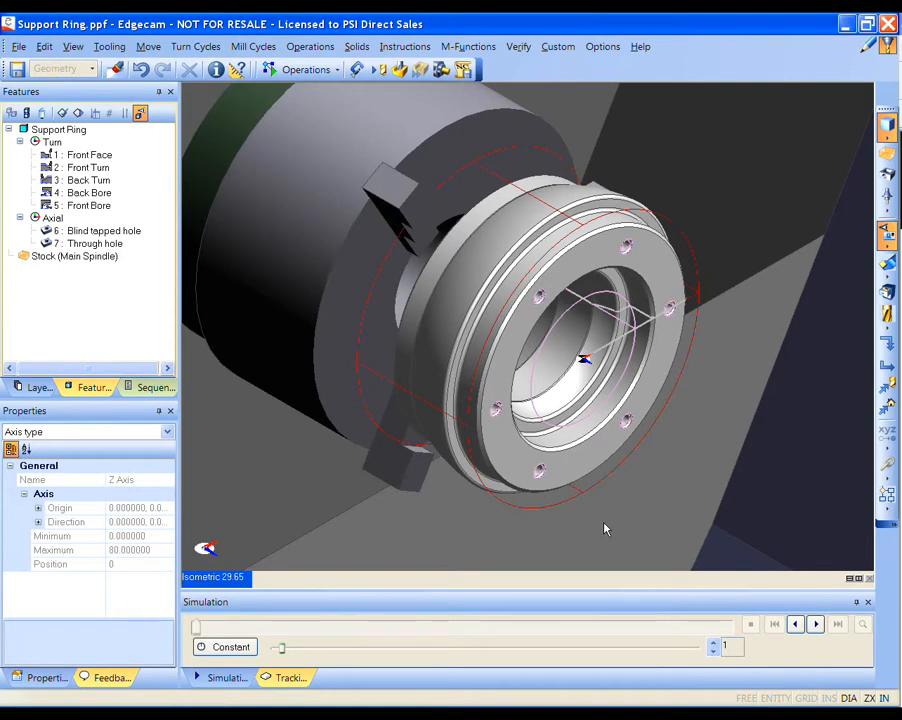
pyautogui.click(155, 387)
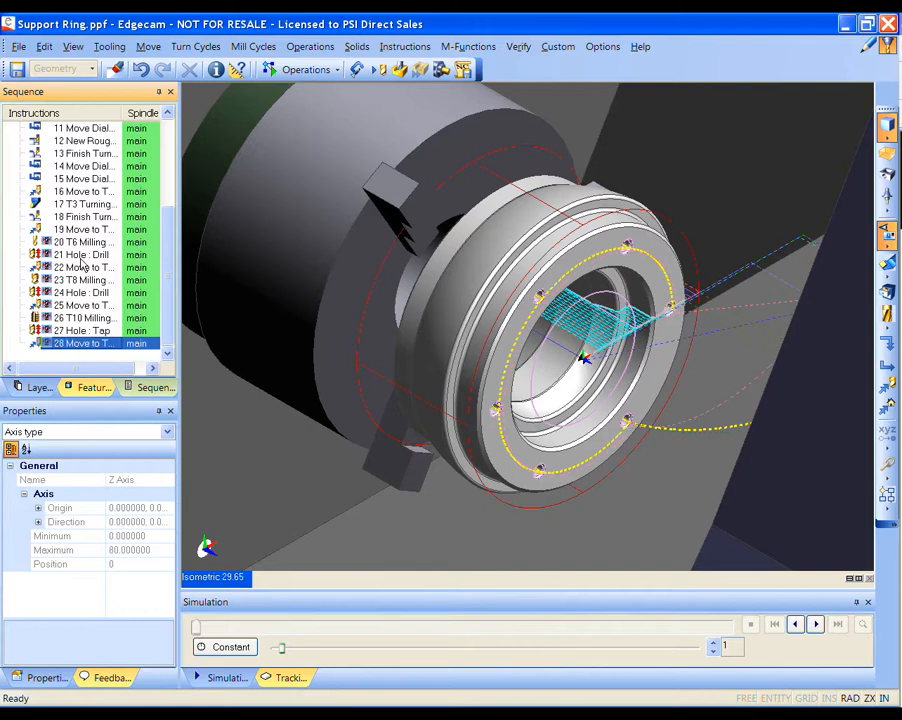
# Simulate only the Support Ring's Hole : Drill operation
pyautogui.rightClick(80, 254)
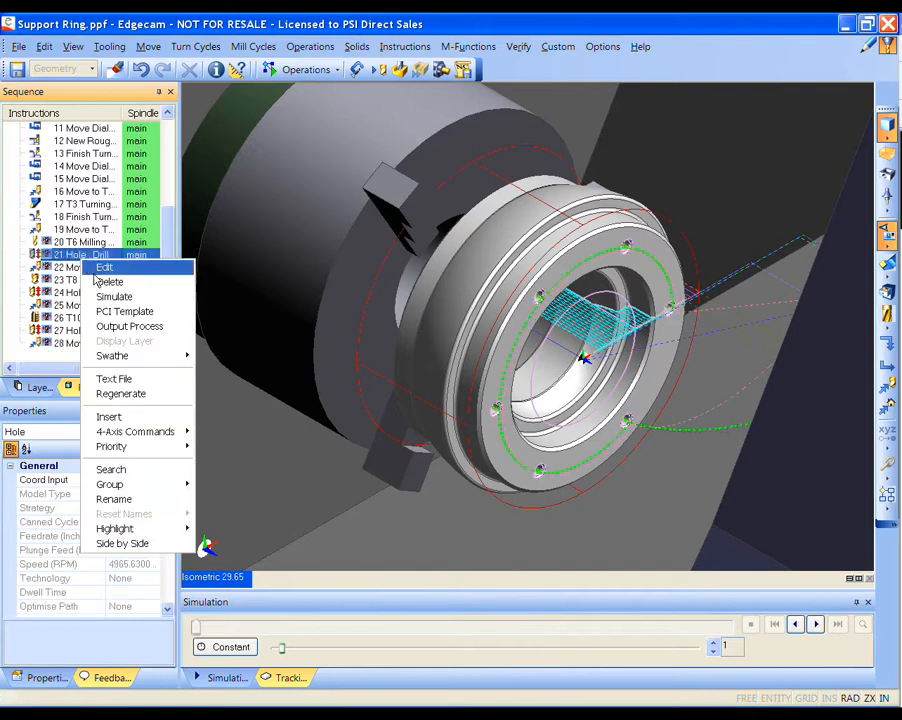
pyautogui.moveTo(114, 296)
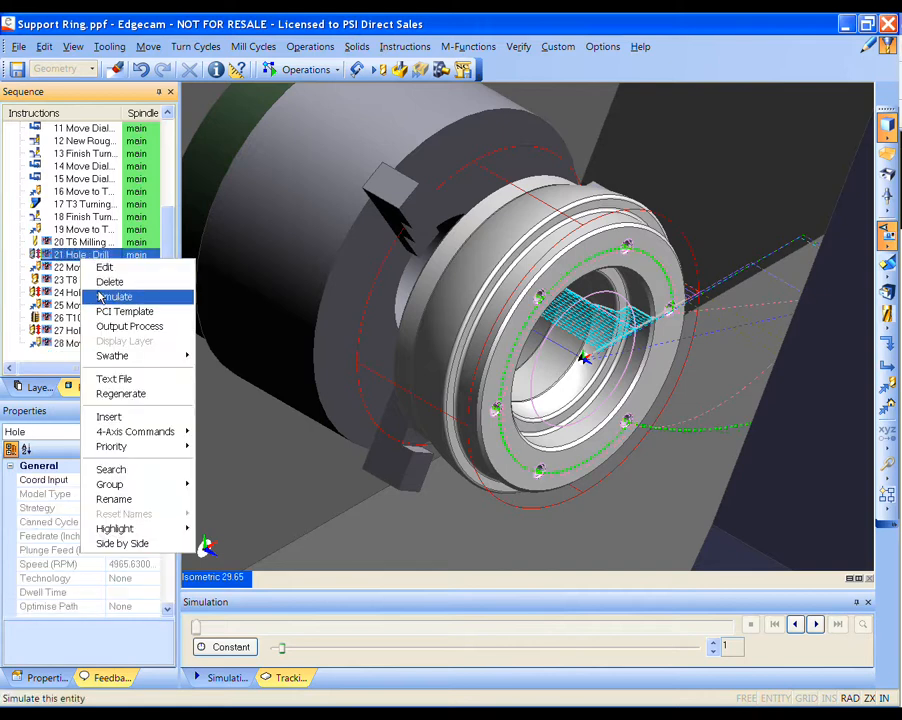
pyautogui.click(114, 296)
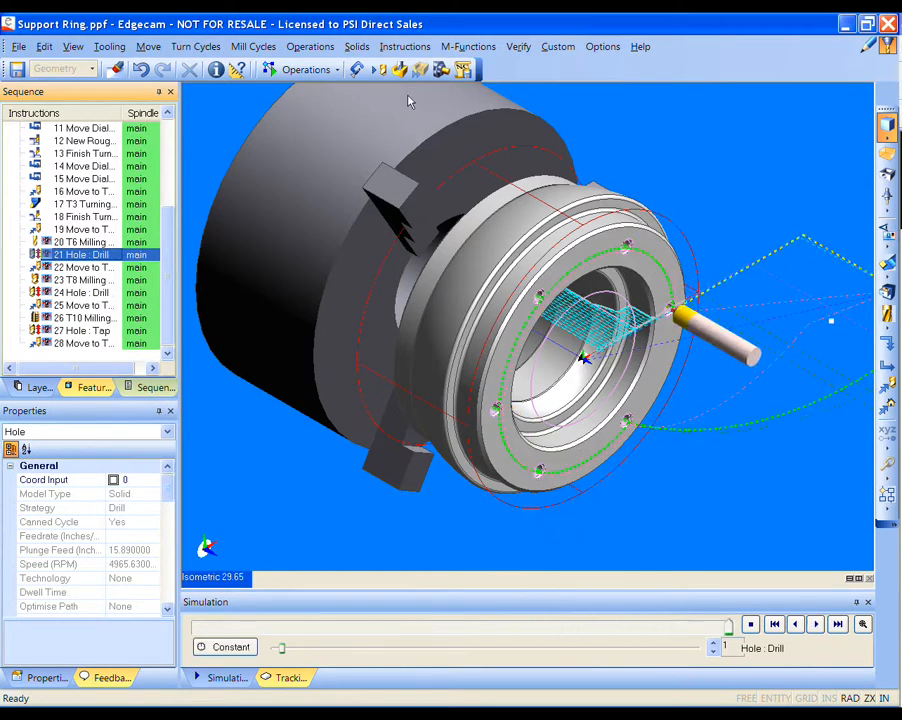
pyautogui.moveTo(400, 68)
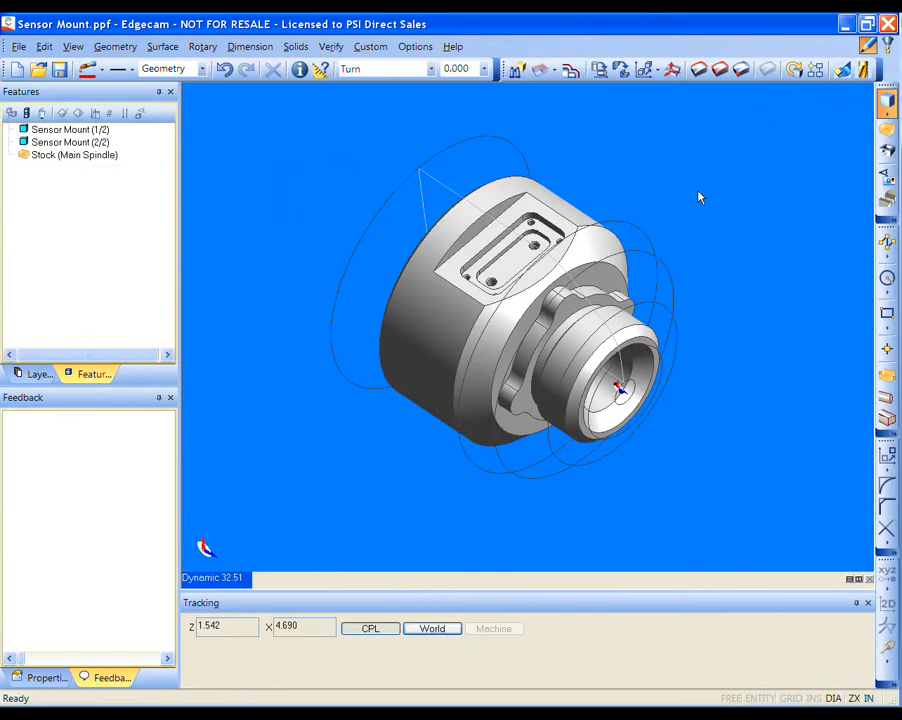
pyautogui.moveTo(690, 191)
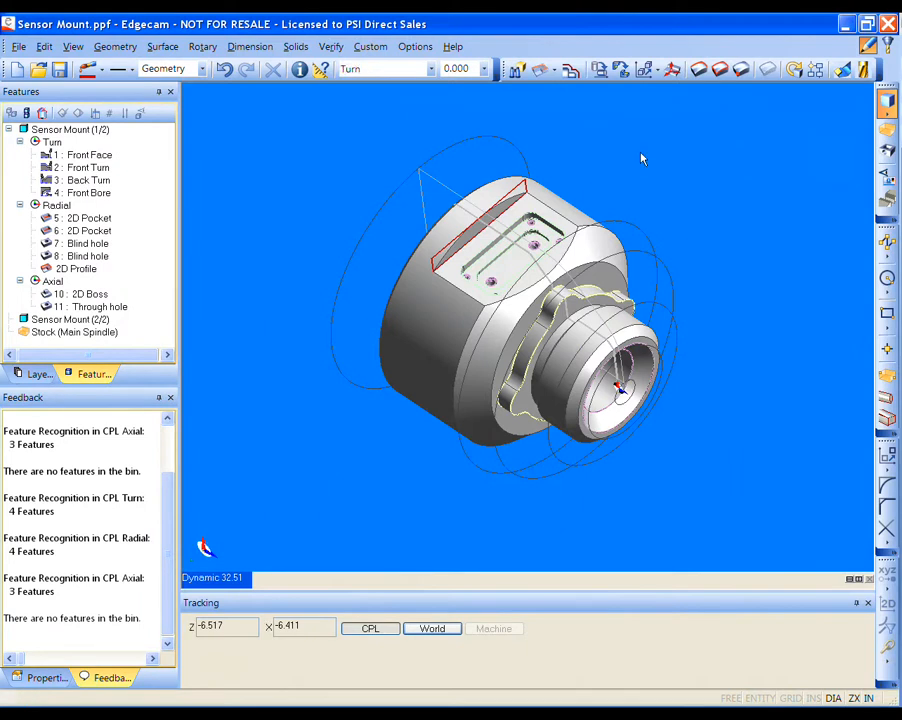
# Bring up the graphics-window shortcut menu for the Sensor Mount
pyautogui.rightClick(642, 160)
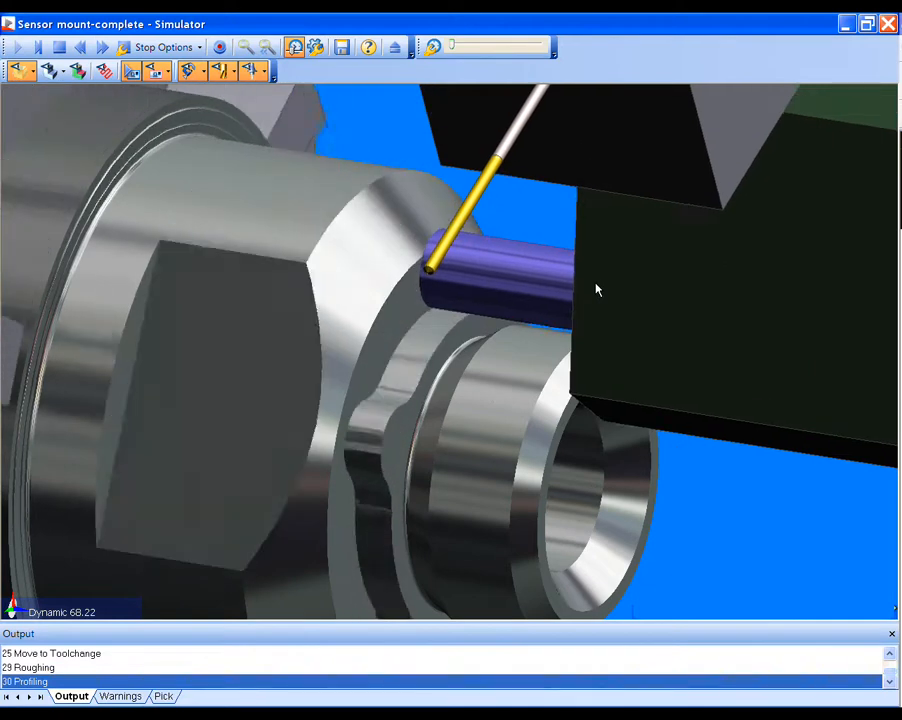
# Use the Simulator toolbar while the Sensor Mount simulation reaches operation 30, Profiling
pyautogui.click(38, 47)
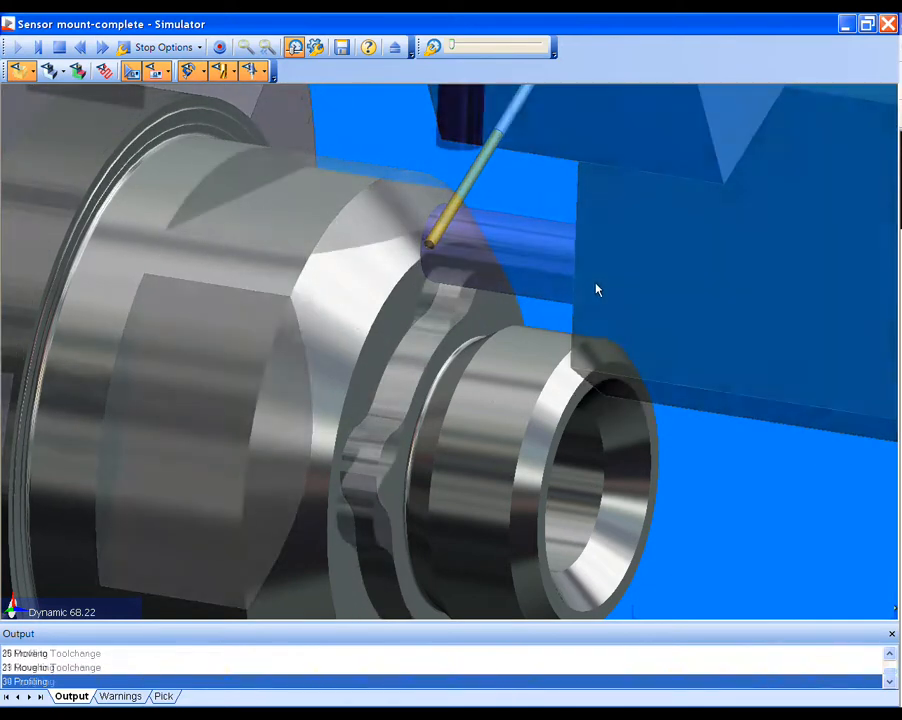